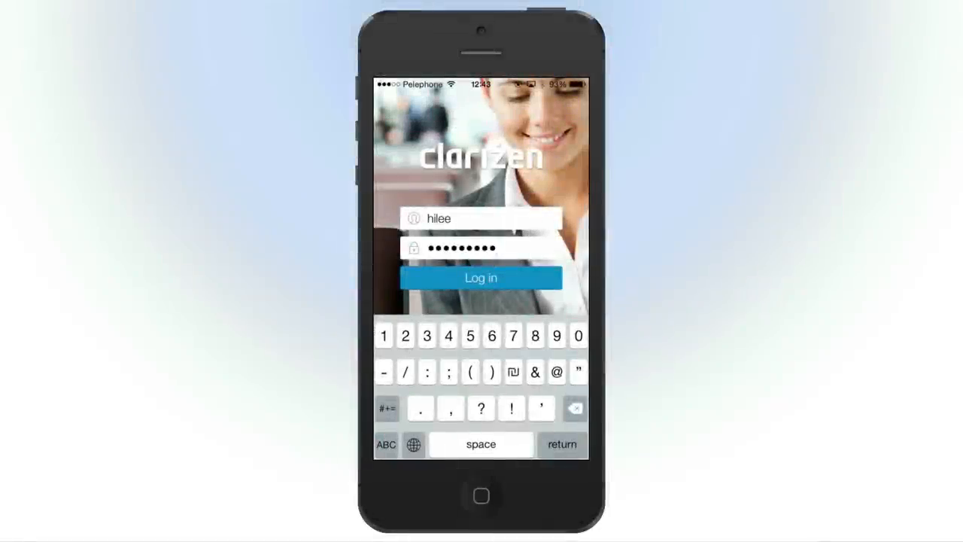
Step: Sign in to the account and land on the Home screen with recent items
{"action": "left_click", "coordinate": [482, 277]}
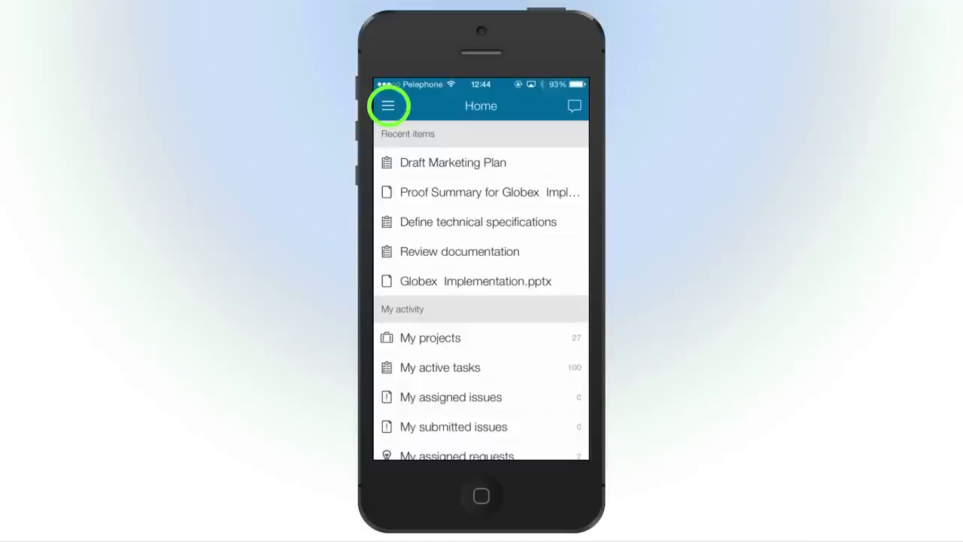
{"action": "left_click", "coordinate": [388, 105]}
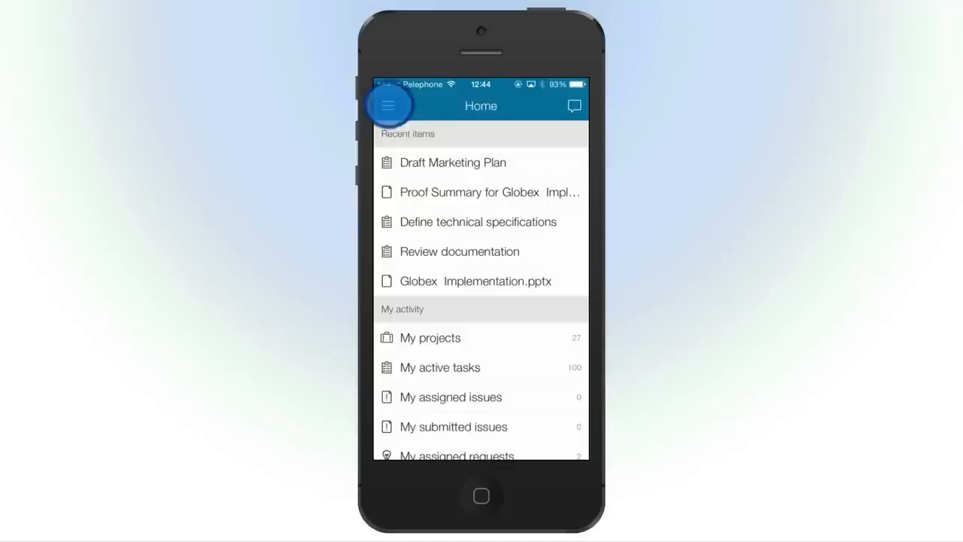
Step: Bring up the side navigation drawer listing Home, Social, Projects, Tasks and more
{"action": "left_click", "coordinate": [388, 106]}
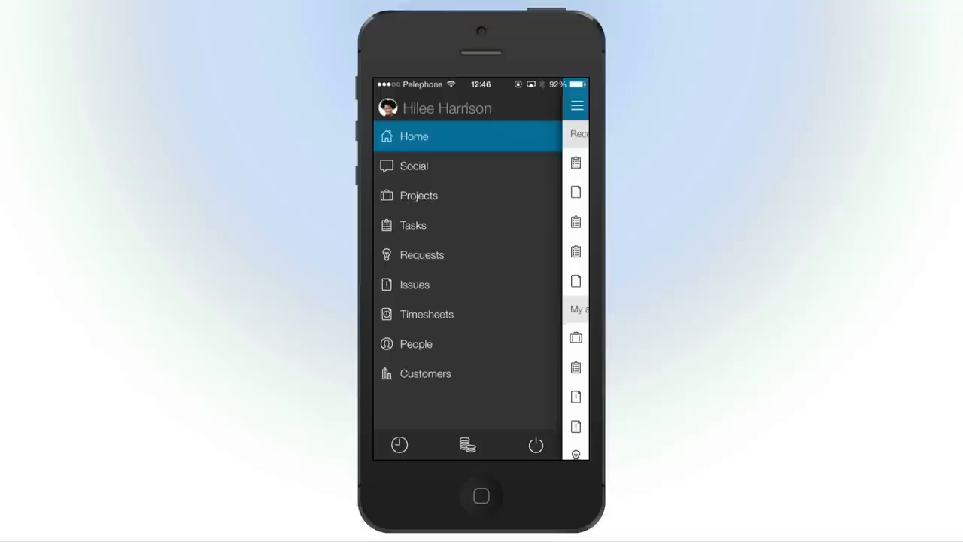
Step: Add an expense described 'new expence' with a photographed receipt attached
{"action": "left_click", "coordinate": [466, 445]}
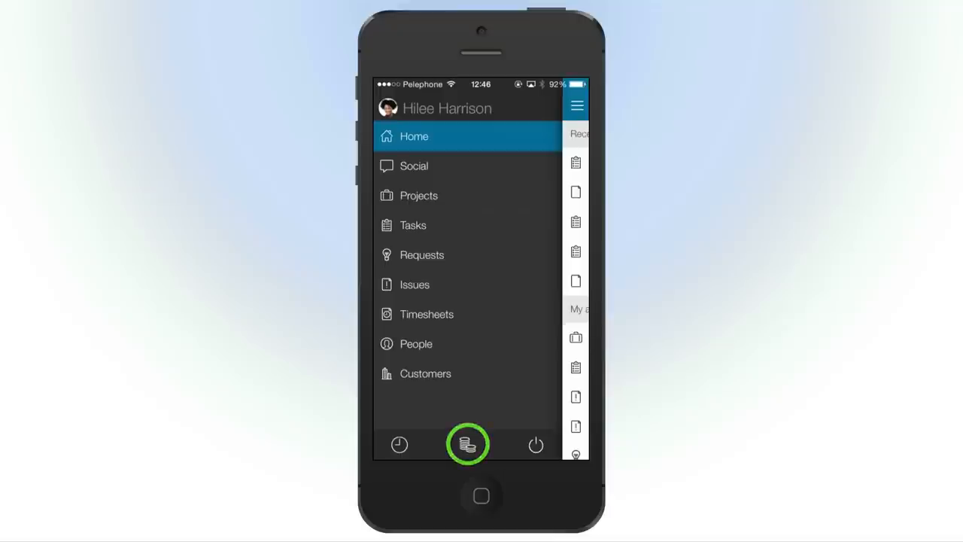
{"action": "left_click", "coordinate": [466, 444]}
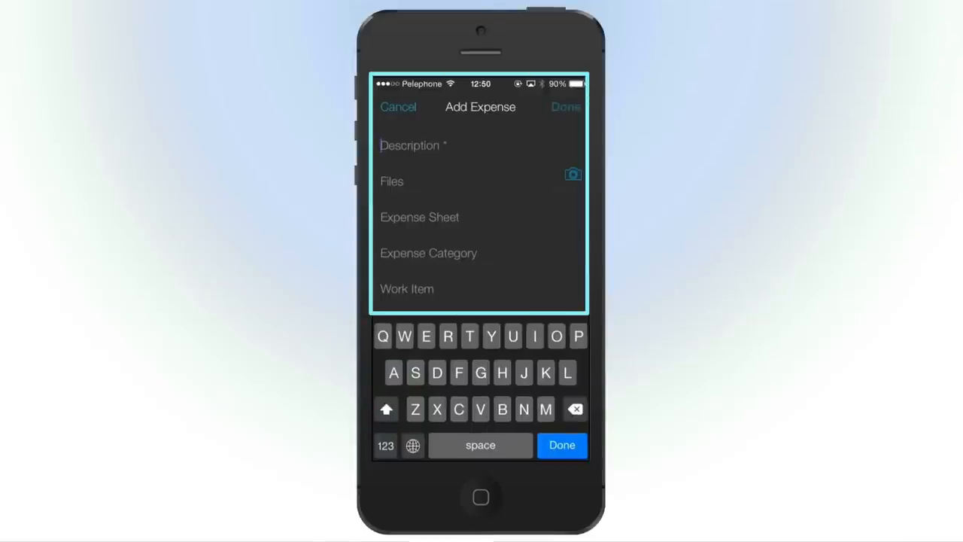
{"action": "type", "text": "new expence"}
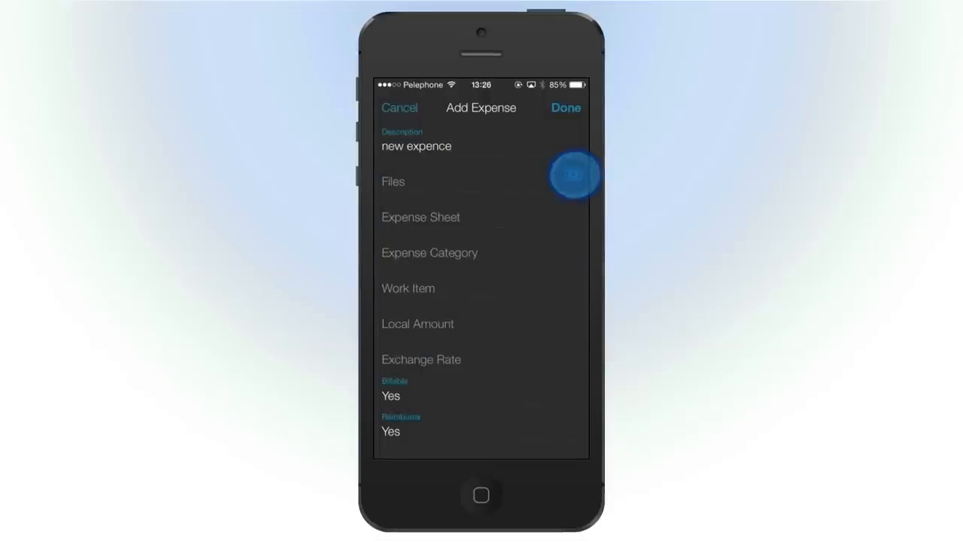
{"action": "left_click", "coordinate": [575, 175]}
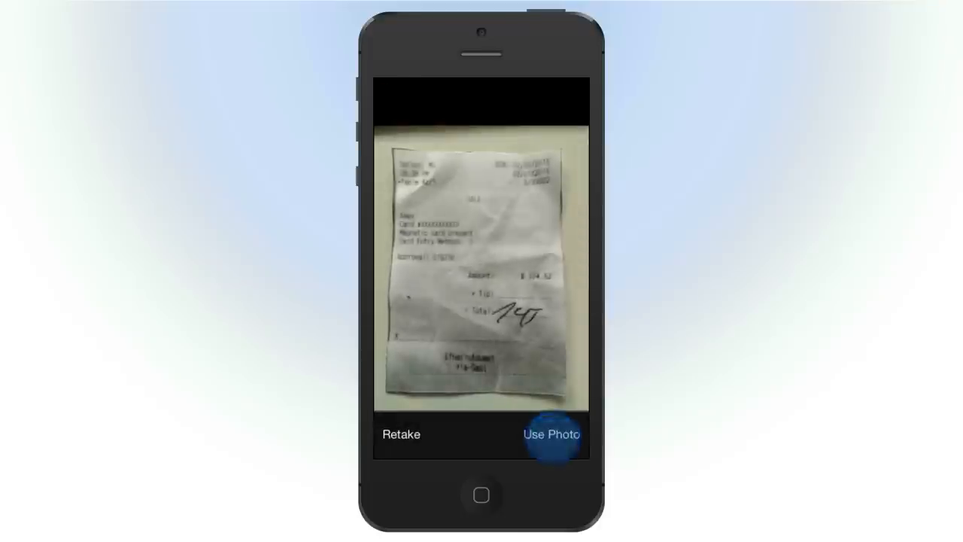
{"action": "left_click", "coordinate": [551, 433]}
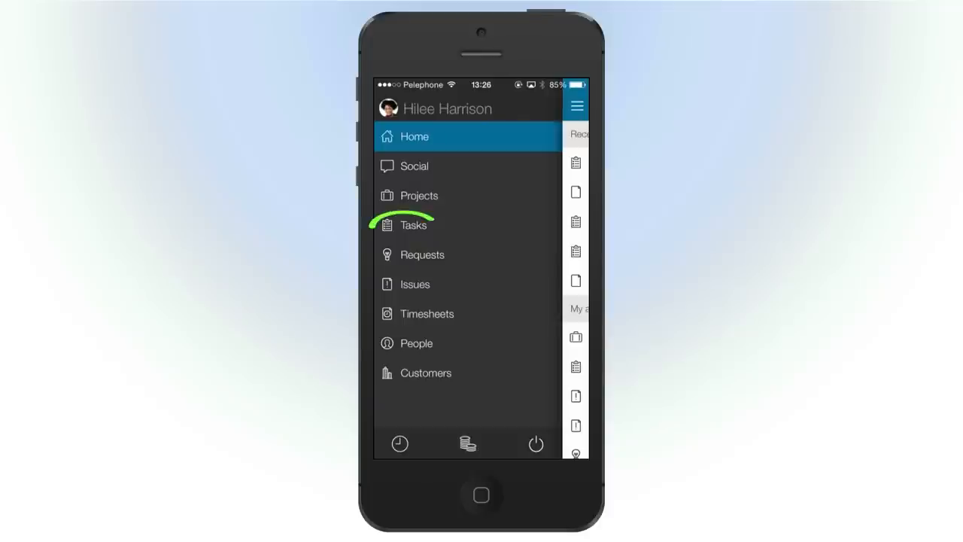
Step: Filter the Tasks list to show only tasks in the Active state
{"action": "left_click", "coordinate": [414, 226]}
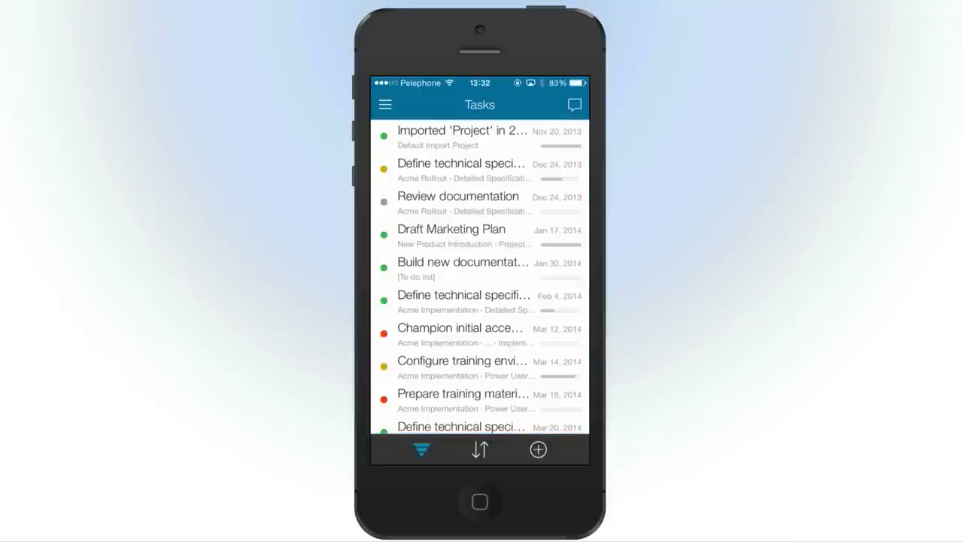
{"action": "left_click", "coordinate": [422, 450]}
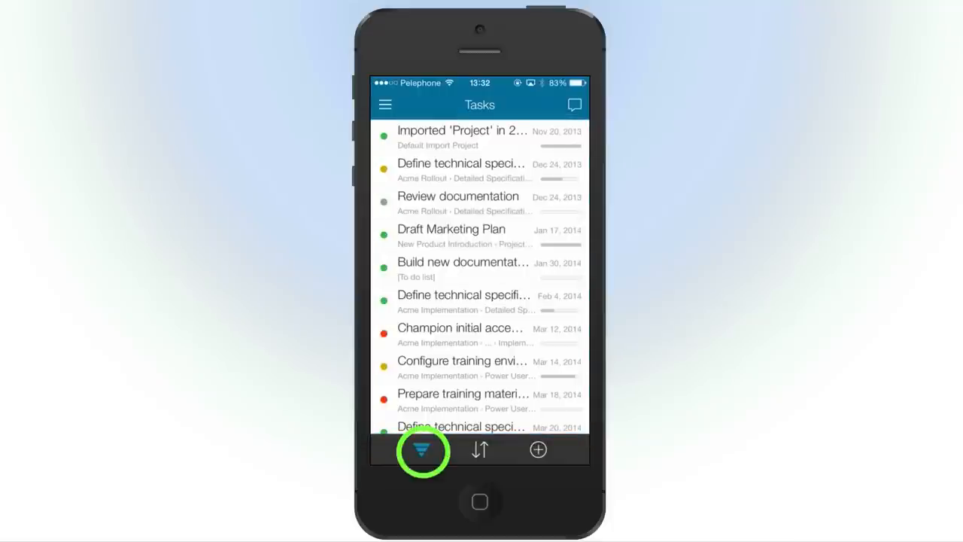
{"action": "left_click", "coordinate": [423, 450]}
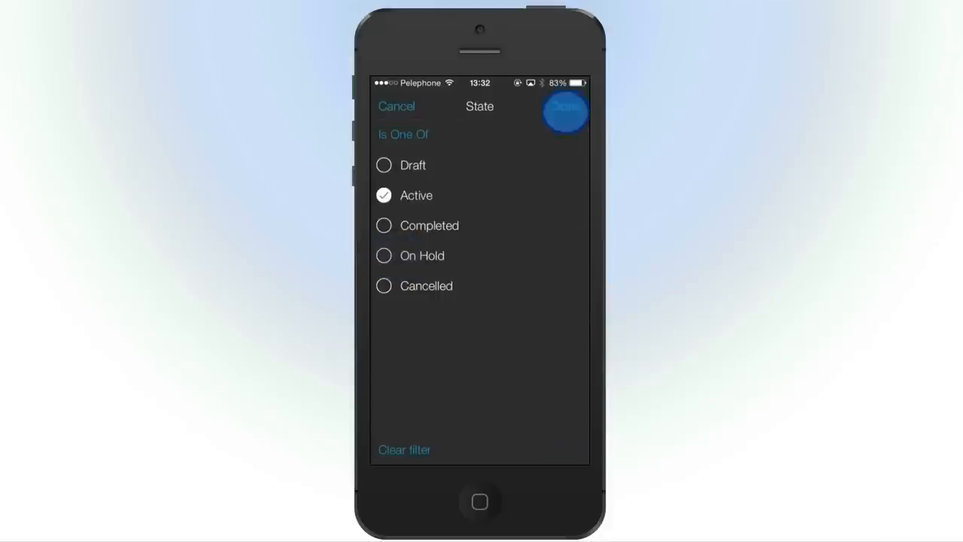
{"action": "left_click", "coordinate": [566, 110]}
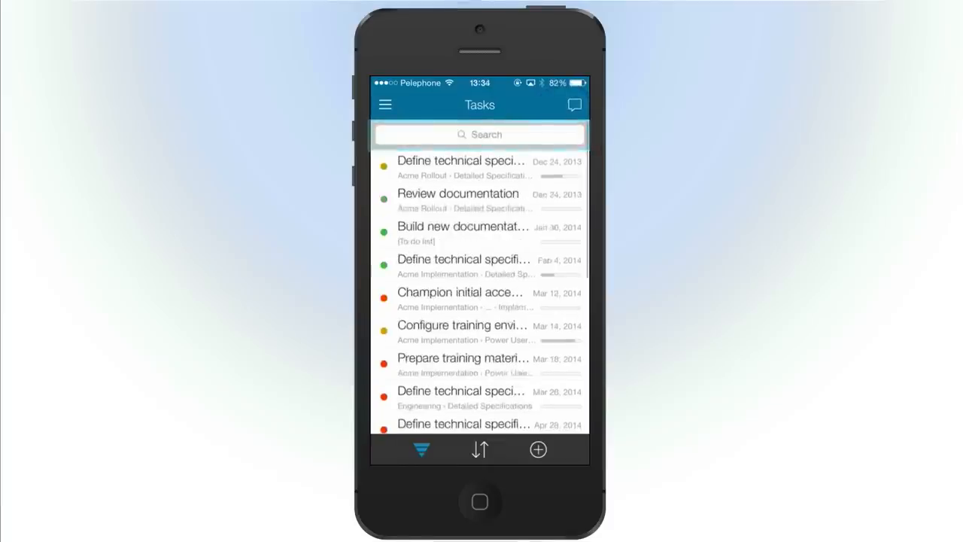
Step: Start creating a new task, then cancel back to the task list
{"action": "scroll", "scroll_direction": "down", "scroll_amount": 3}
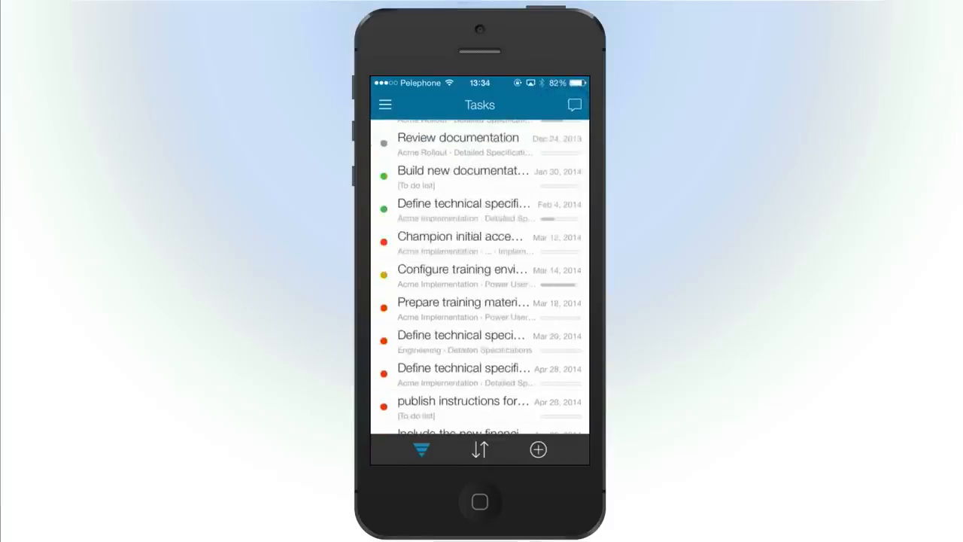
{"action": "left_click", "coordinate": [539, 450]}
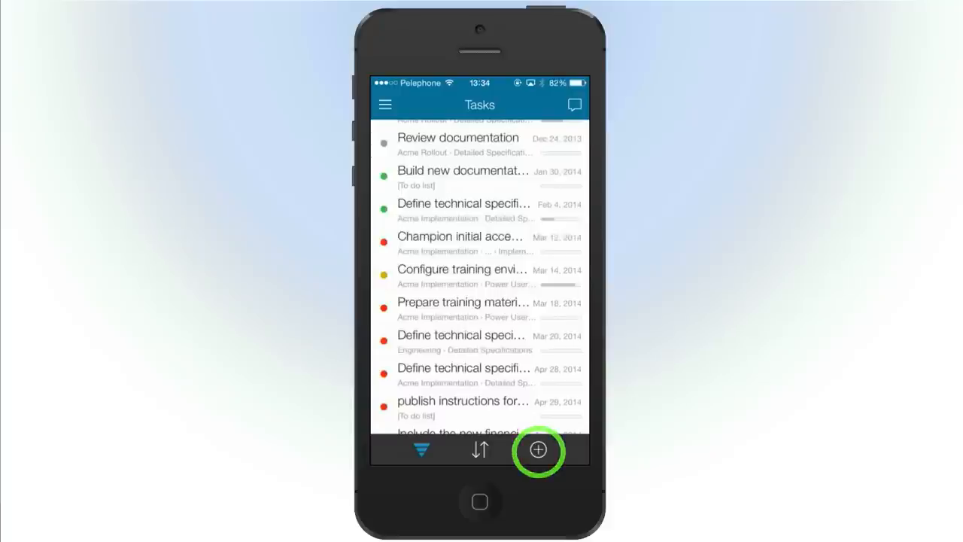
{"action": "left_click", "coordinate": [539, 451]}
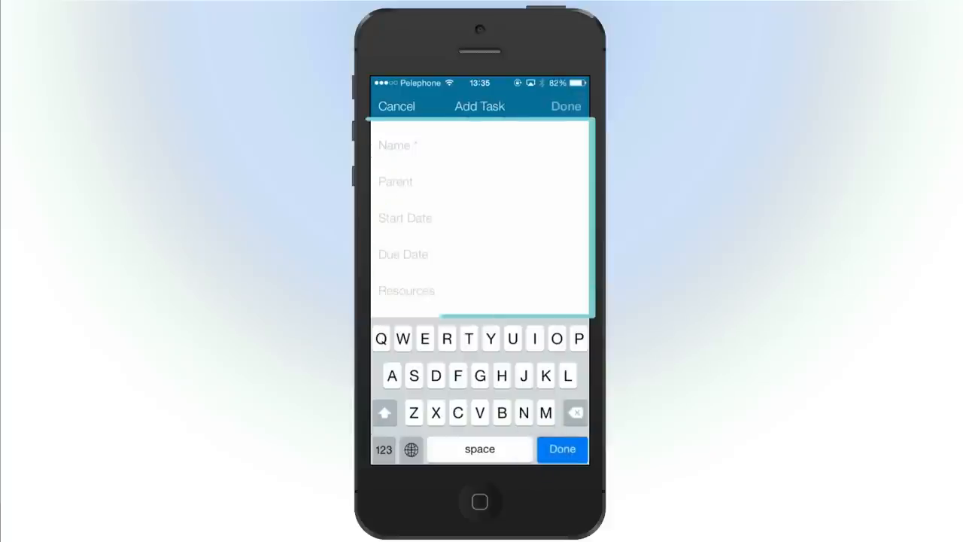
{"action": "left_click", "coordinate": [397, 144]}
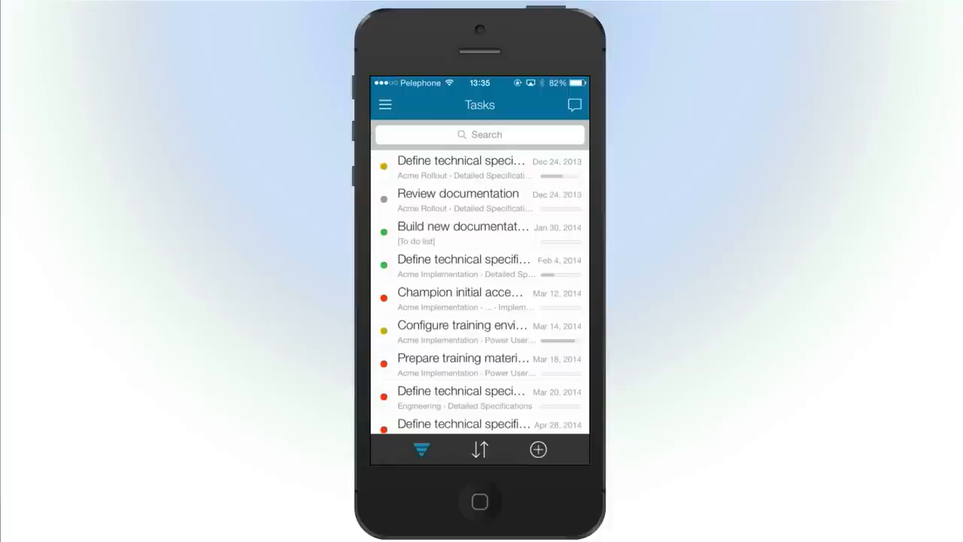
{"action": "left_click", "coordinate": [457, 200]}
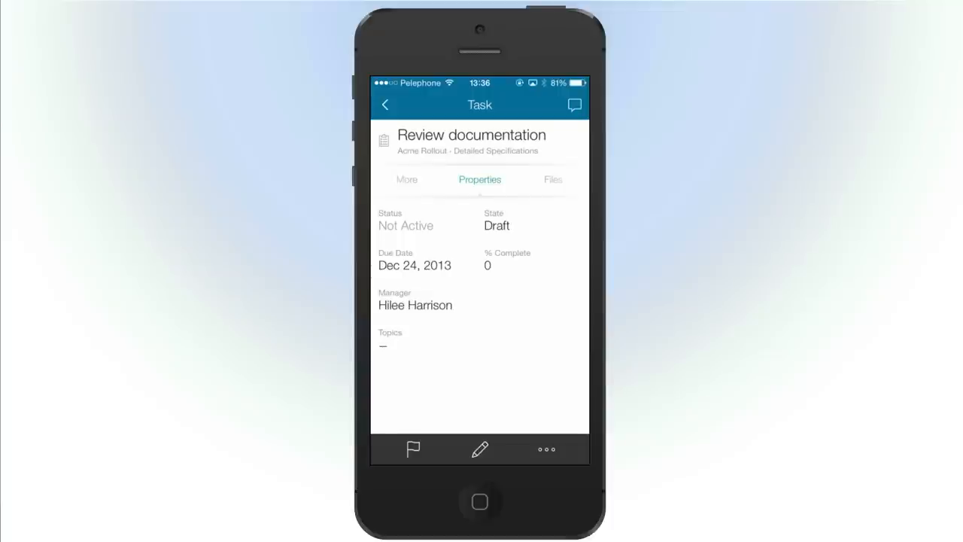
{"action": "left_click", "coordinate": [479, 448]}
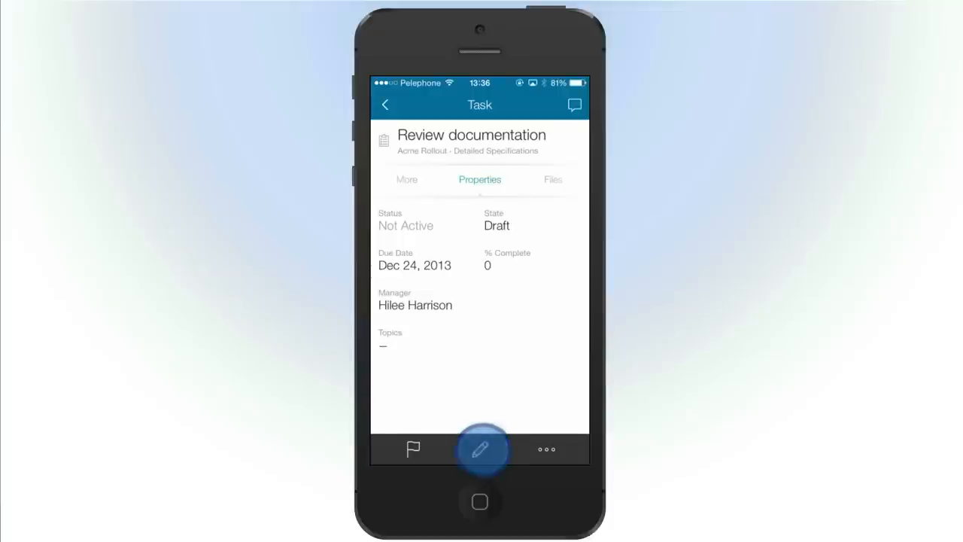
{"action": "left_click", "coordinate": [481, 449]}
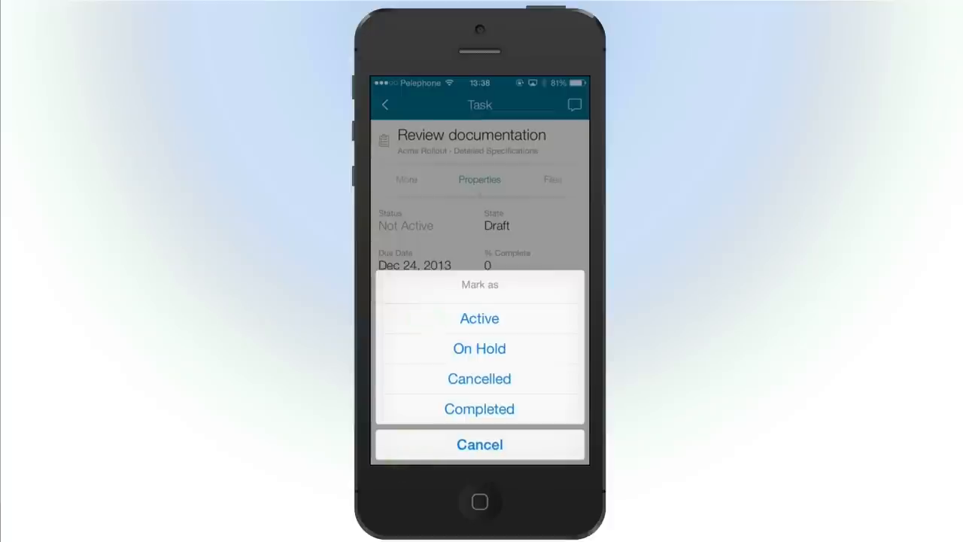
{"action": "left_click", "coordinate": [479, 319]}
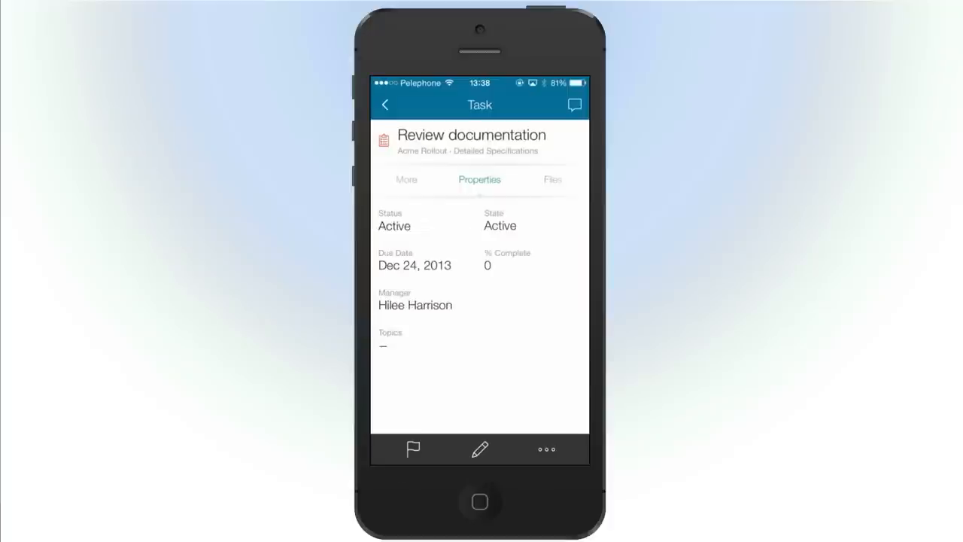
{"action": "left_click", "coordinate": [546, 448]}
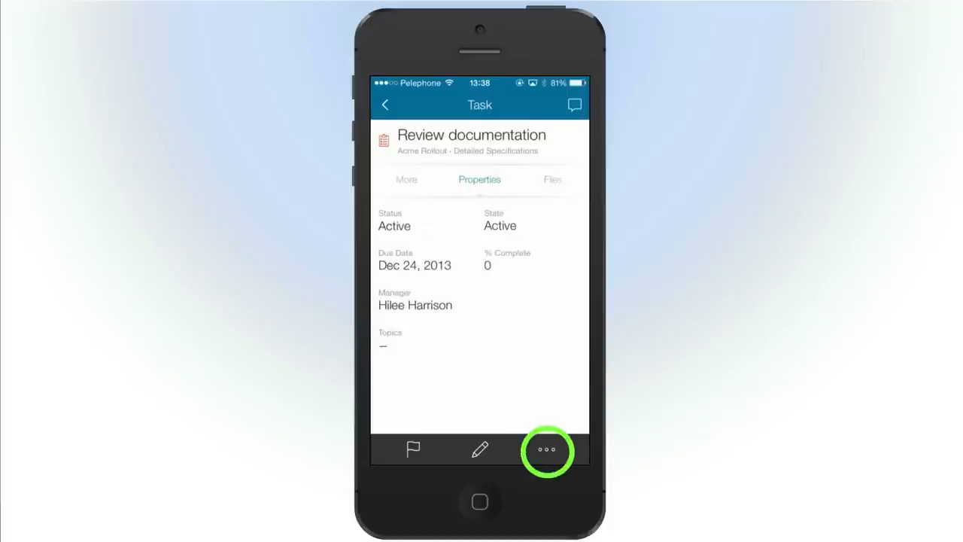
{"action": "left_click", "coordinate": [548, 449]}
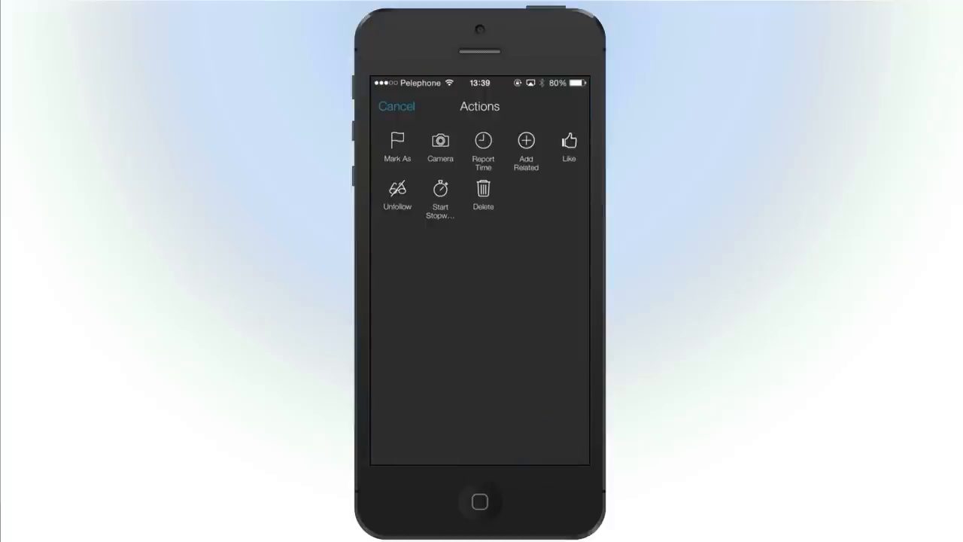
{"action": "left_click", "coordinate": [398, 105]}
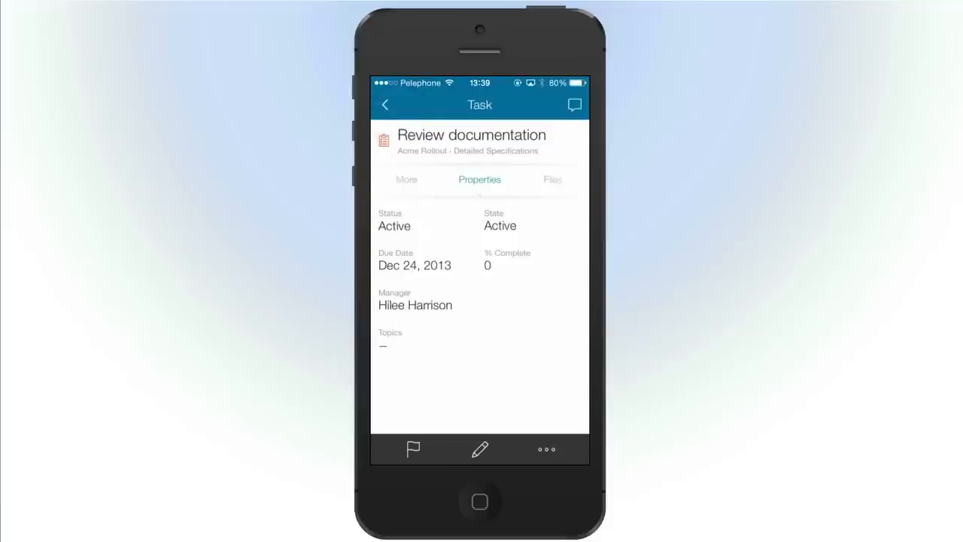
Step: View the task's Files, preview the Globex Implementation document and return to the file list
{"action": "left_click", "coordinate": [479, 179]}
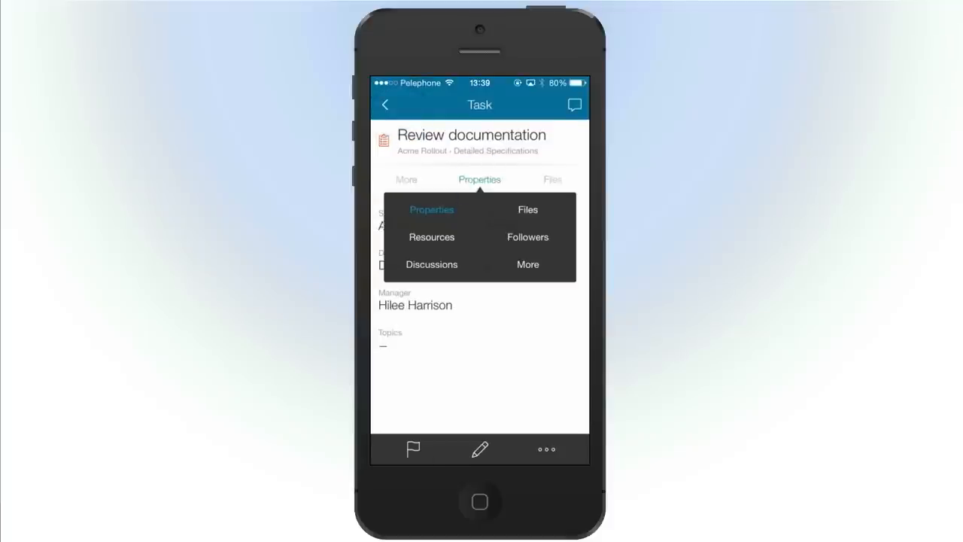
{"action": "left_click", "coordinate": [526, 209]}
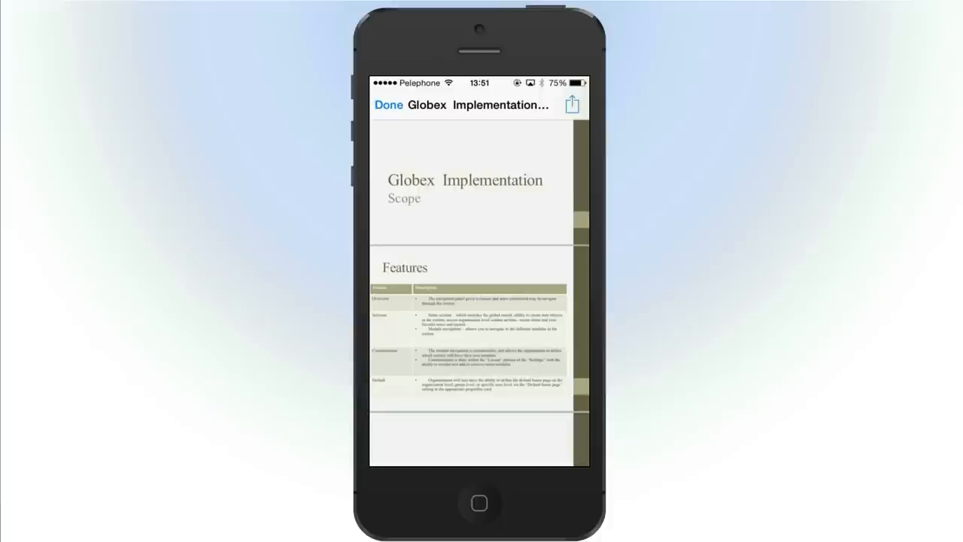
{"action": "left_click", "coordinate": [389, 105]}
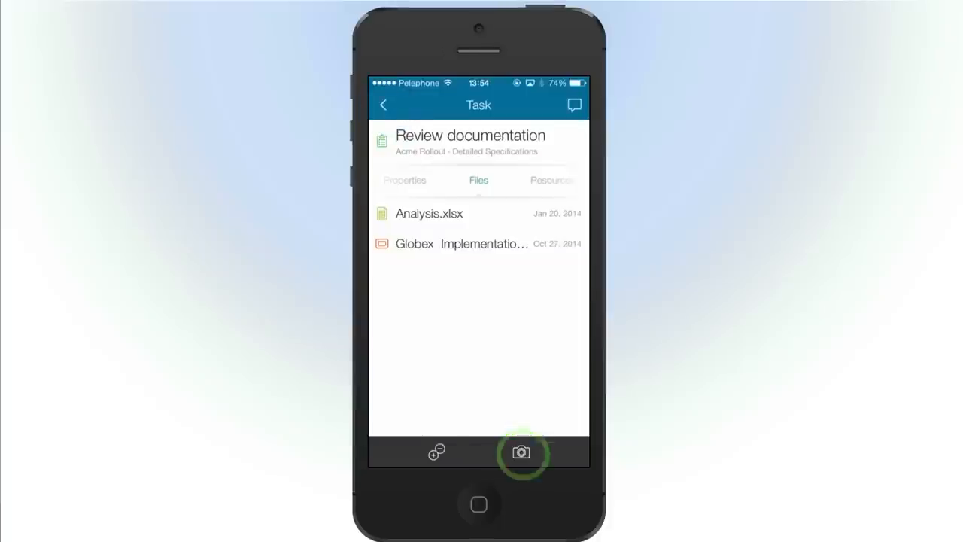
{"action": "left_click", "coordinate": [436, 452]}
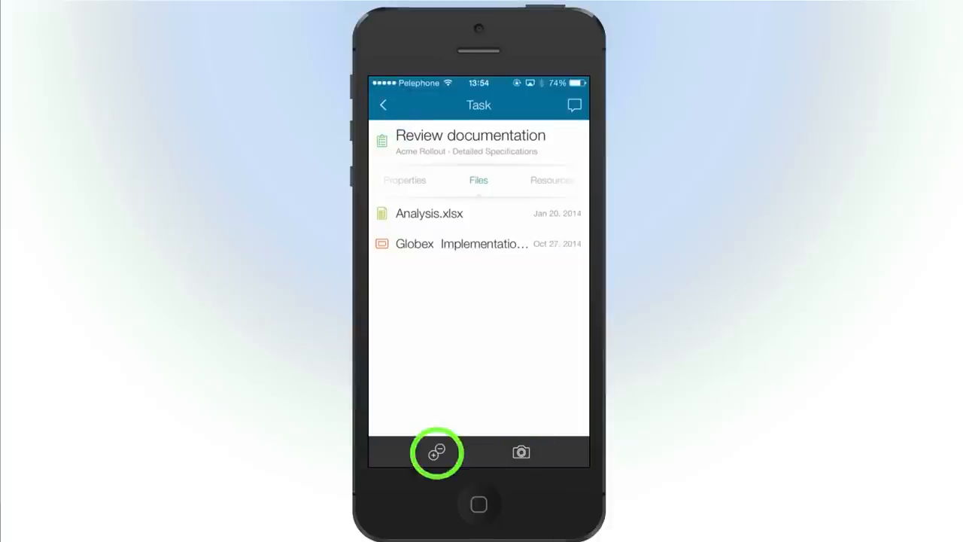
{"action": "left_click", "coordinate": [478, 180]}
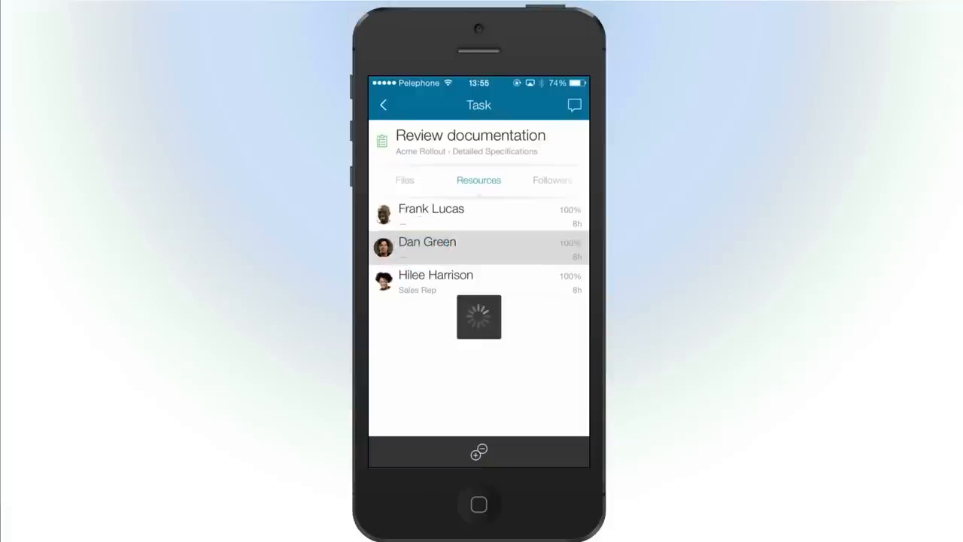
{"action": "left_click", "coordinate": [428, 247]}
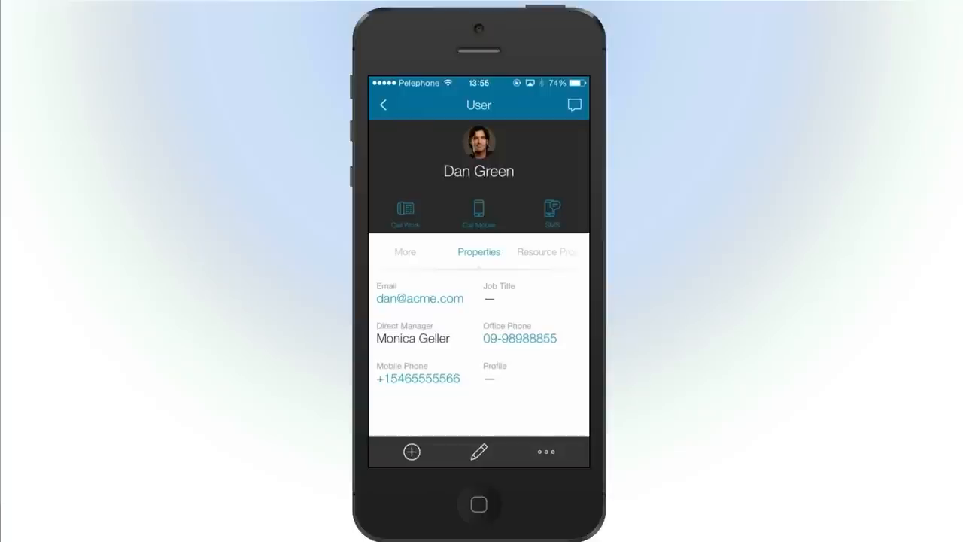
{"action": "left_click", "coordinate": [383, 105]}
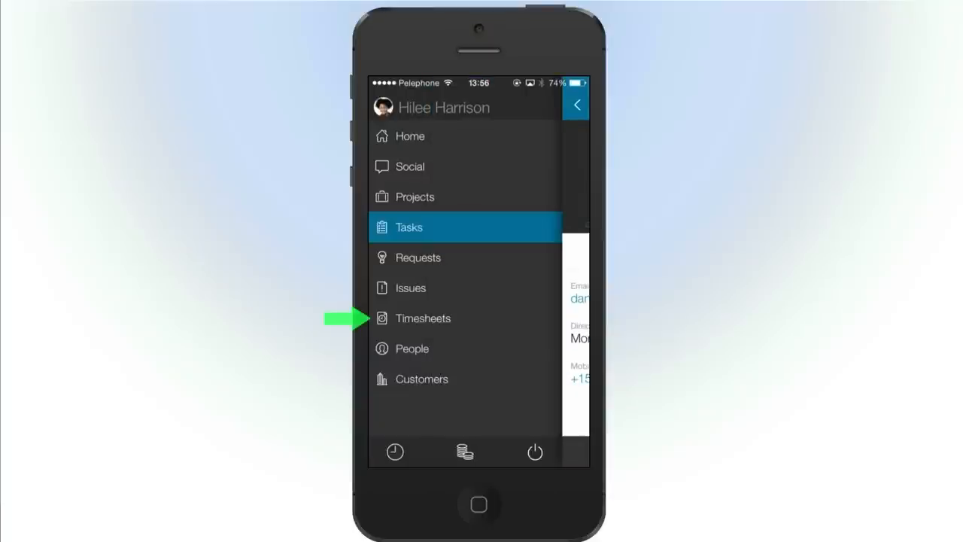
Step: Add a 3-hour timesheet entry and show the week of February 16, 2015, then Social
{"action": "left_click", "coordinate": [422, 318]}
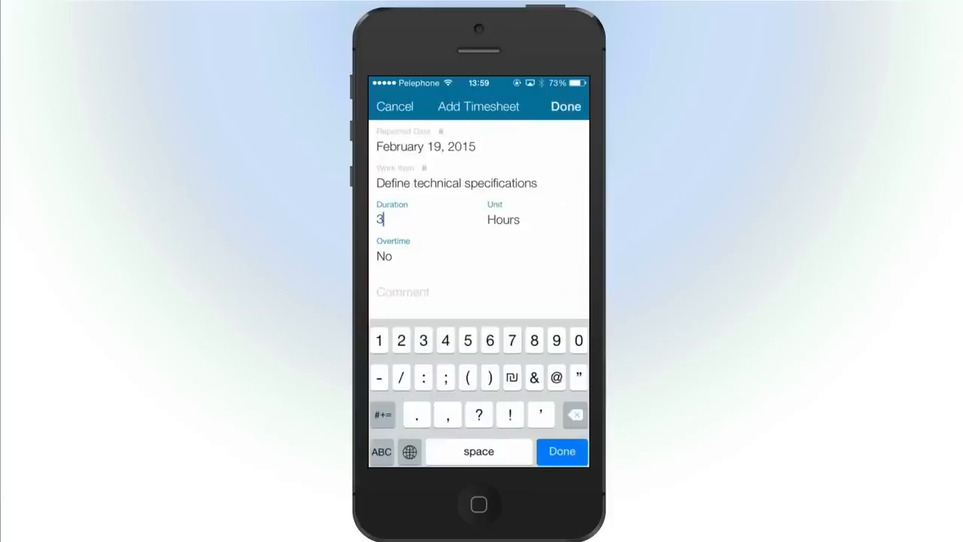
{"action": "left_click", "coordinate": [566, 105]}
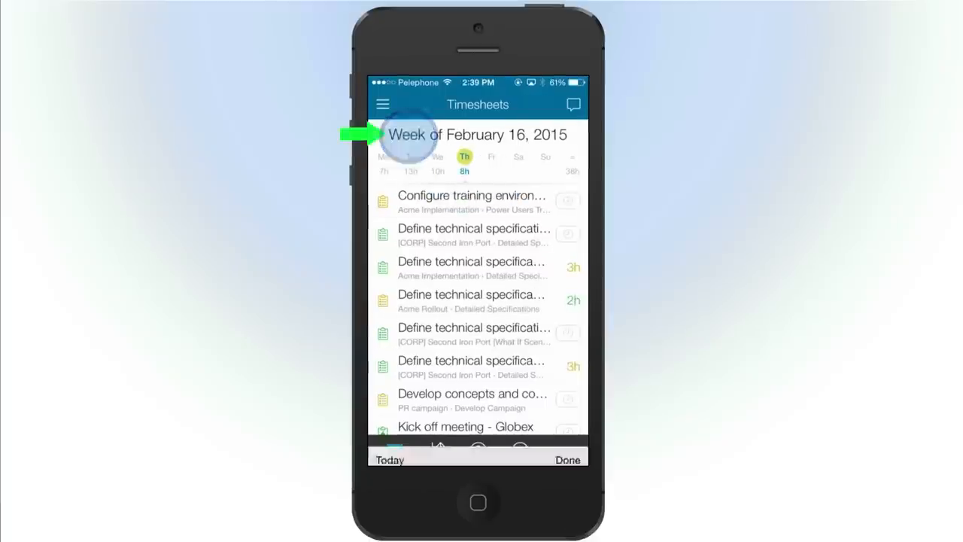
{"action": "left_click", "coordinate": [477, 136]}
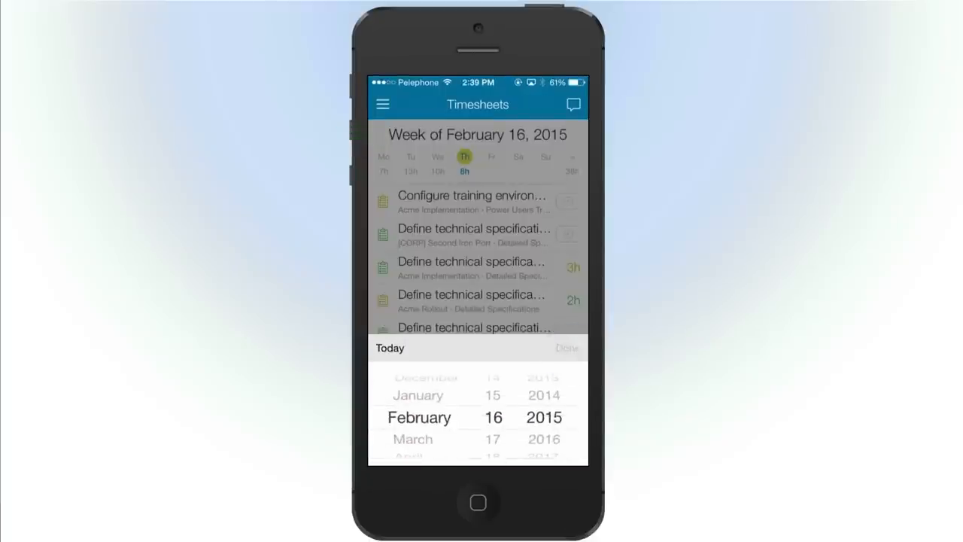
{"action": "left_click", "coordinate": [566, 347]}
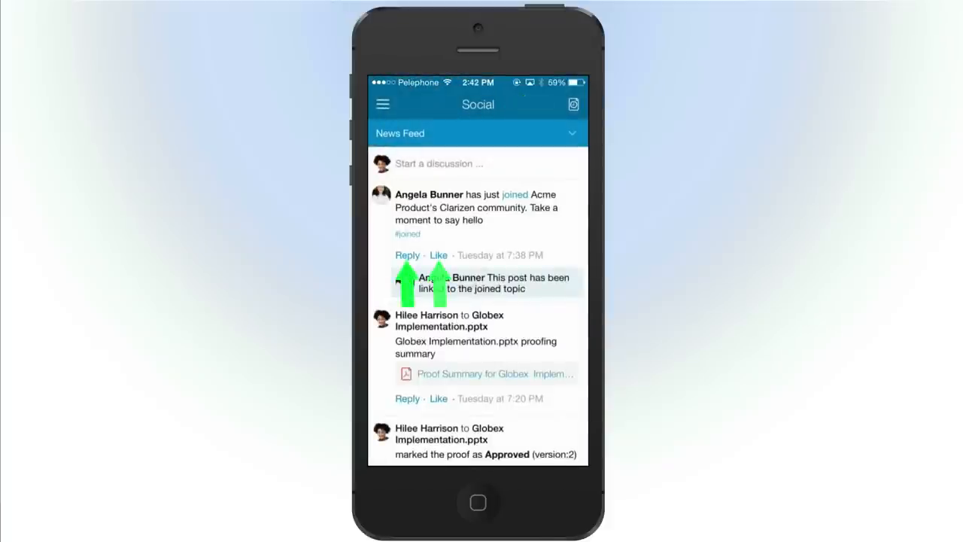
Step: Switch the Social area from News Feed to the Globex Customer Implementation group feed
{"action": "left_click", "coordinate": [439, 162]}
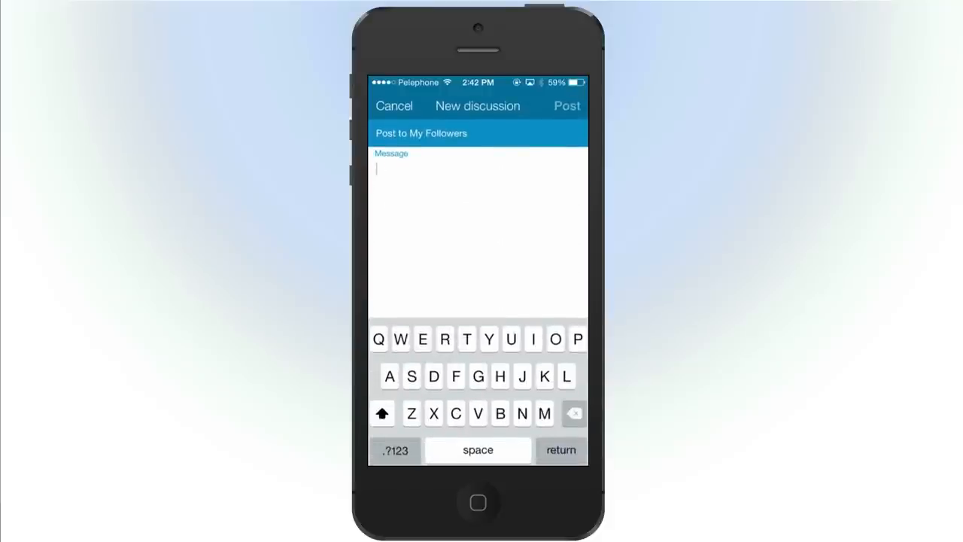
{"action": "left_click", "coordinate": [394, 105]}
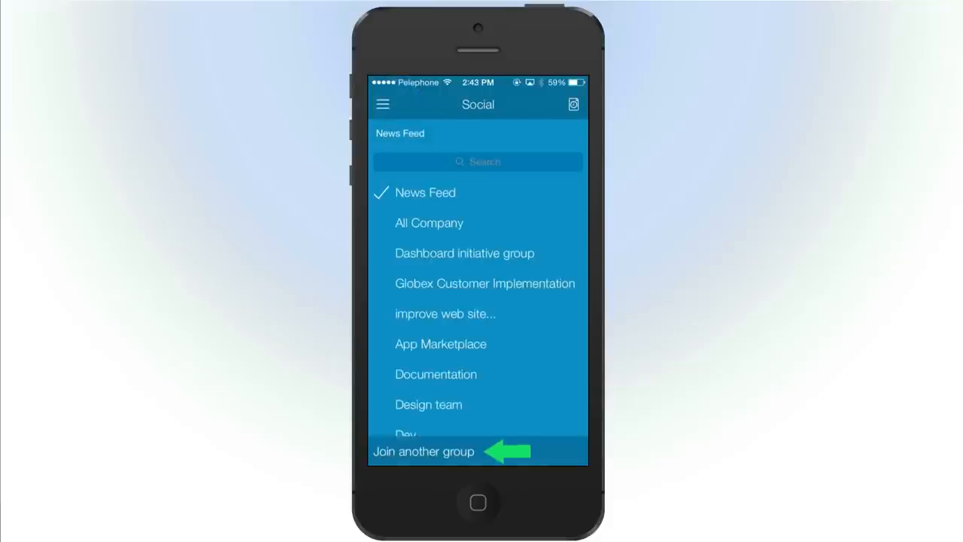
{"action": "left_click", "coordinate": [423, 452]}
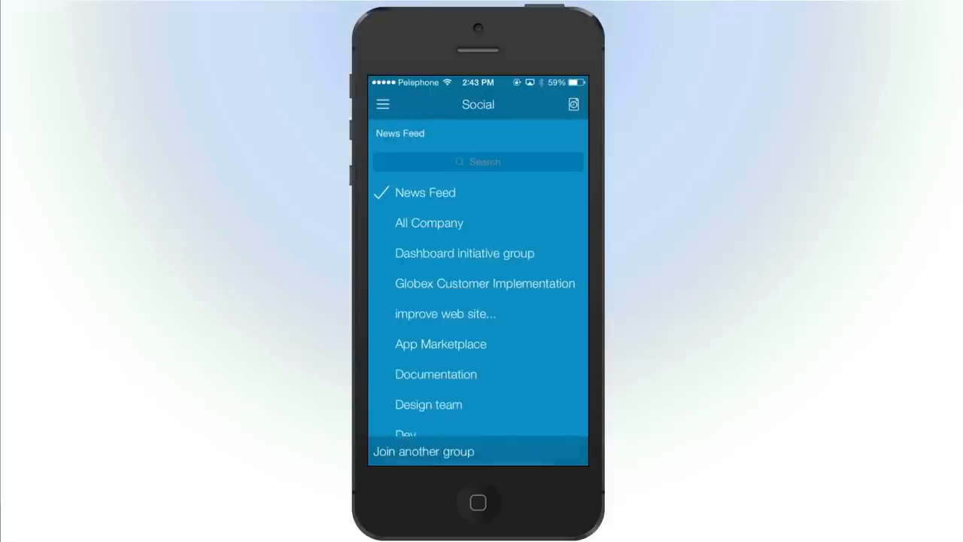
{"action": "left_click", "coordinate": [485, 283]}
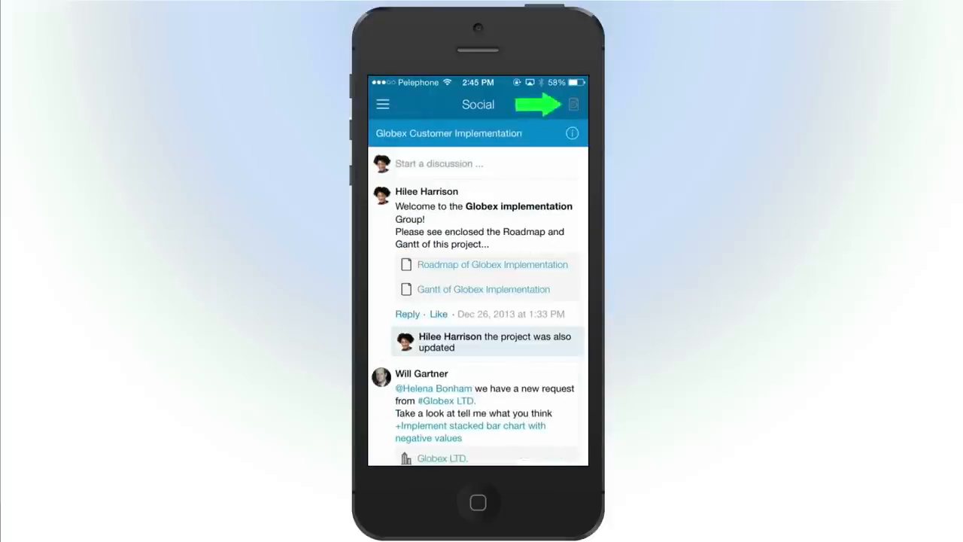
{"action": "left_click", "coordinate": [573, 103]}
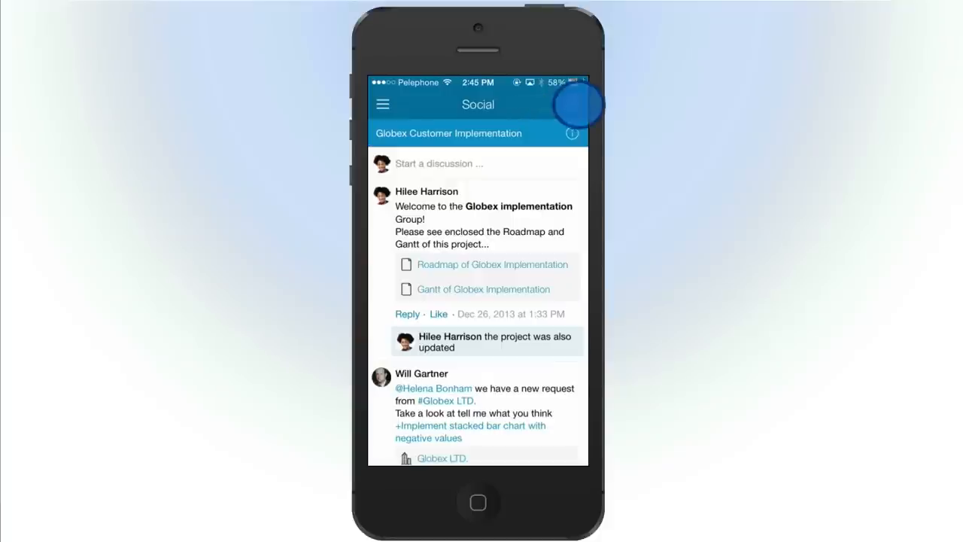